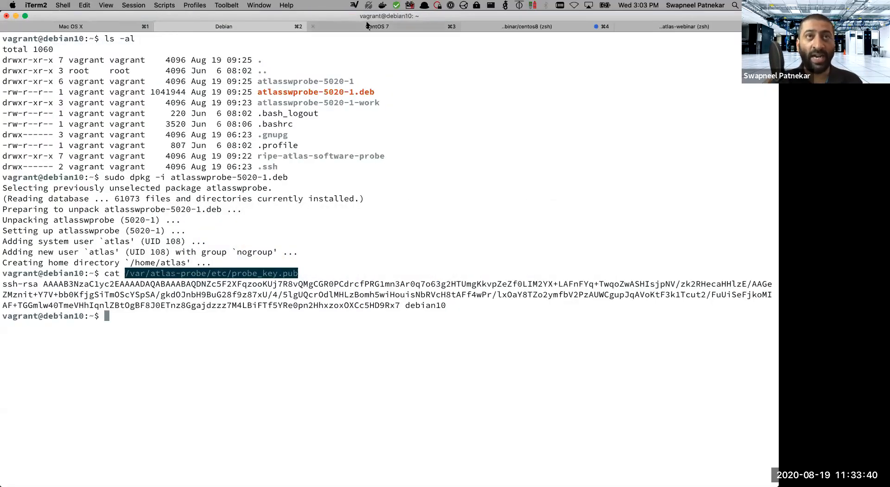
pyautogui.moveTo(377, 26)
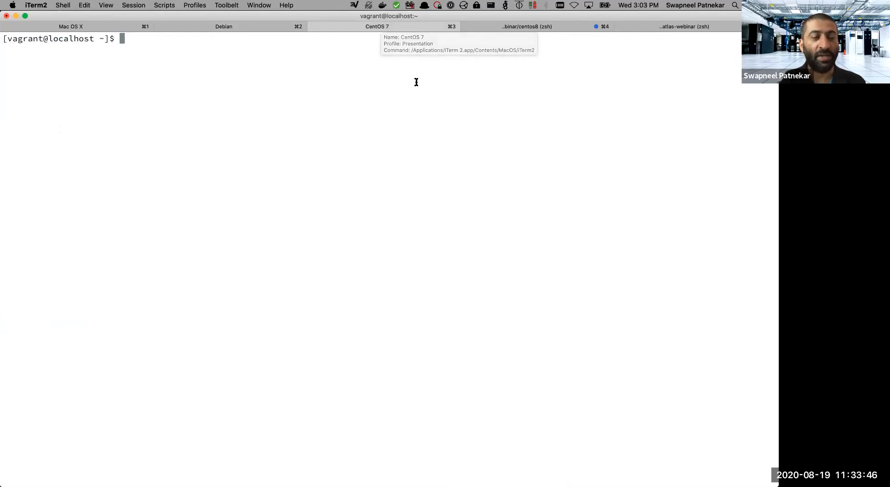
# In the CentOS 7 session, show /etc/redhat-release to confirm release 7.8.2003 (Core)
pyautogui.write('cat /etc/redhat-release')
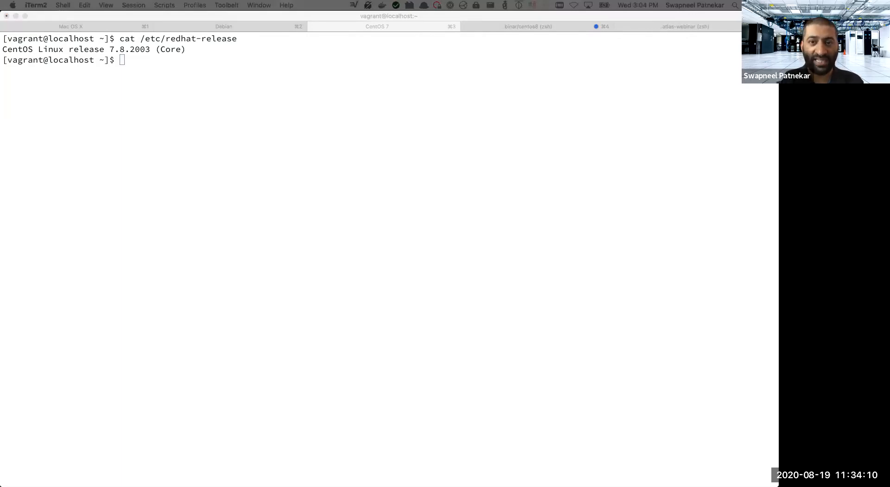
# Download ripe-atlas-repo-1-2.el7.noarch.rpm with curl -O and list the directory to confirm it
pyautogui.write("curl -O 'https://ftp.ripe.net/ripe/atlas/software-probe/centos7/noarch/ripe-atlas-repo-1-2.el7.noarch.rpm'")
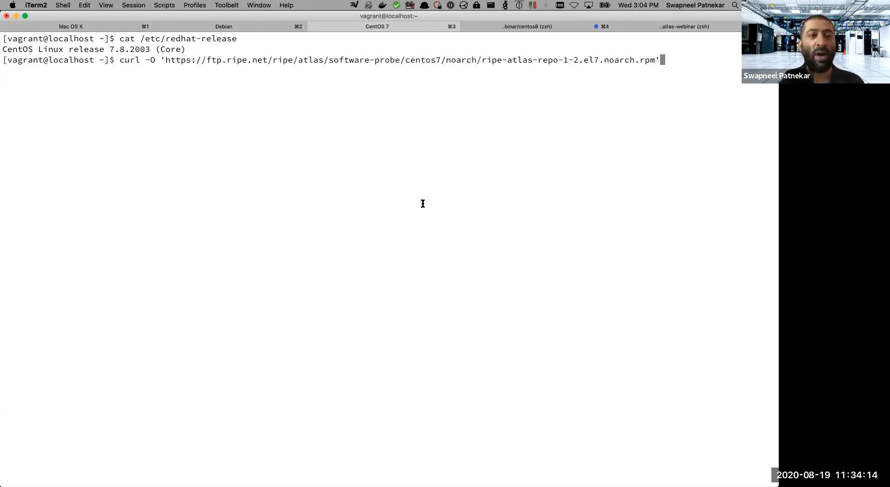
pyautogui.press('enter')
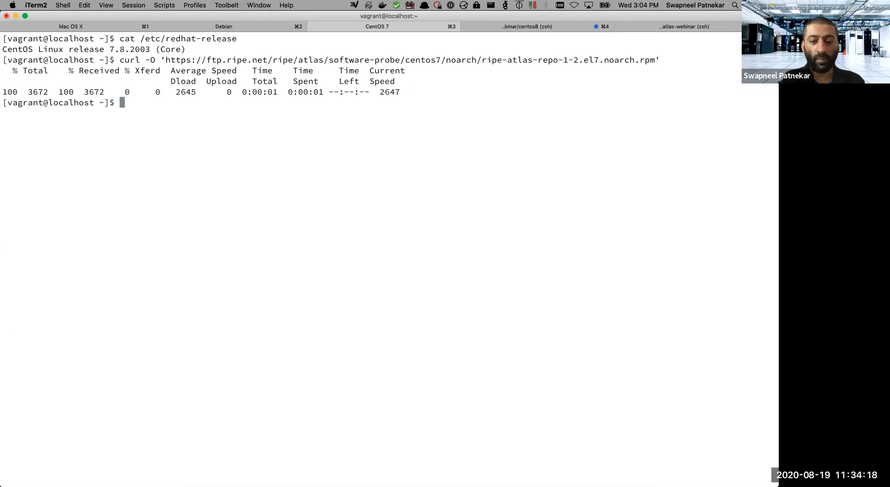
pyautogui.write('ls -al')
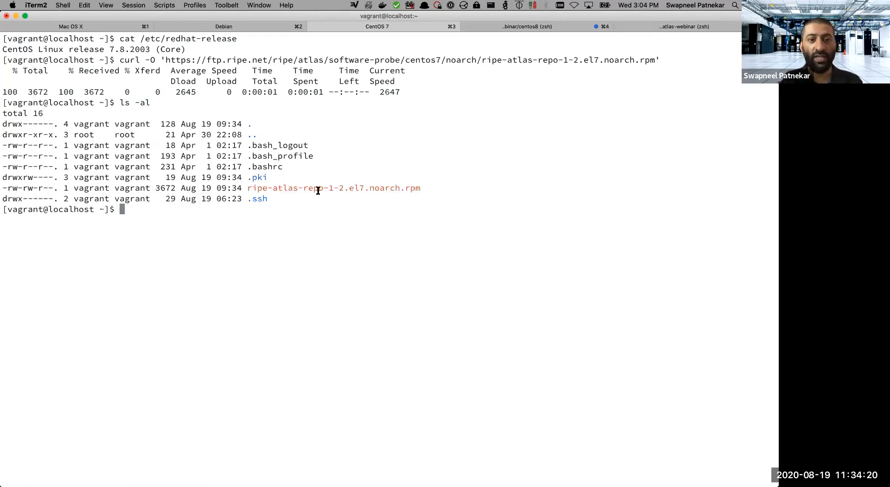
pyautogui.doubleClick(334, 188)
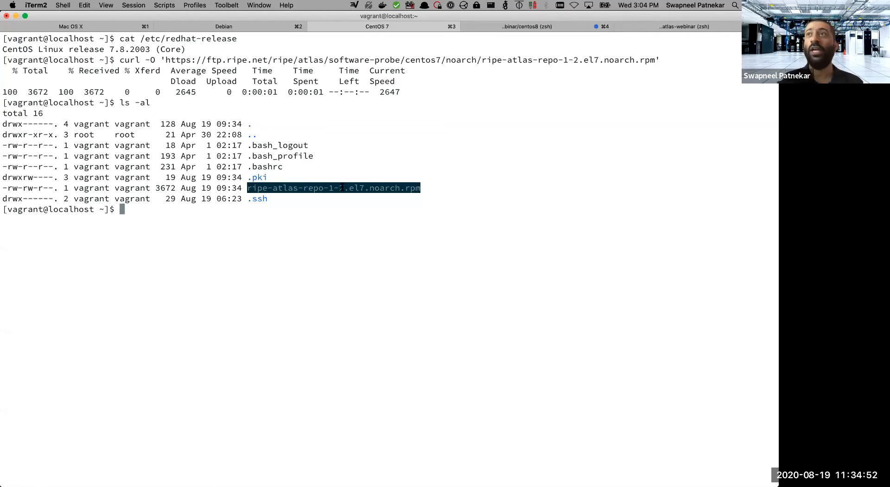
pyautogui.moveTo(748, 152)
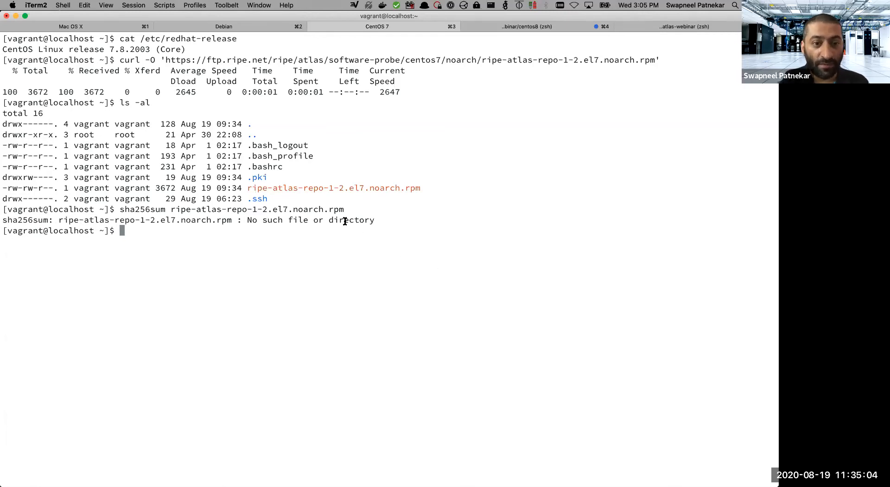
# Print the RPM's sha256sum, then try yum install on it without sudo
pyautogui.write('sha256sum ripe-atlas-repo-1-2.el7.noarch.rpm')
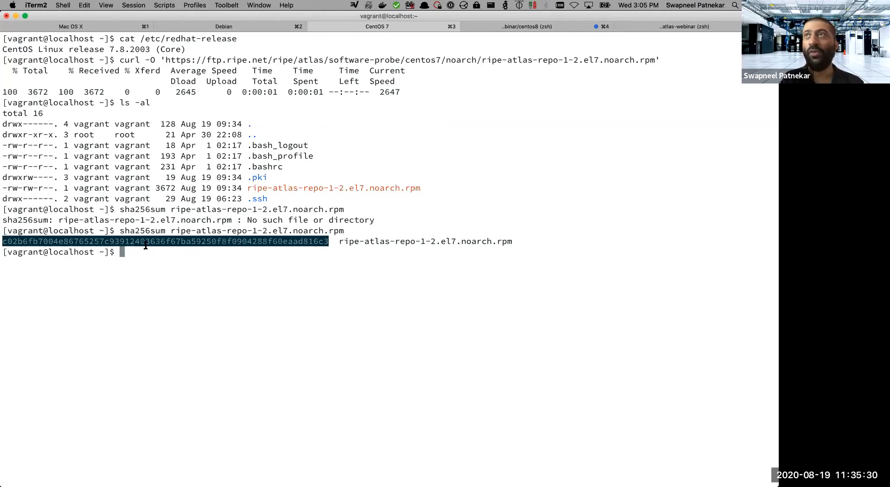
pyautogui.moveTo(753, 324)
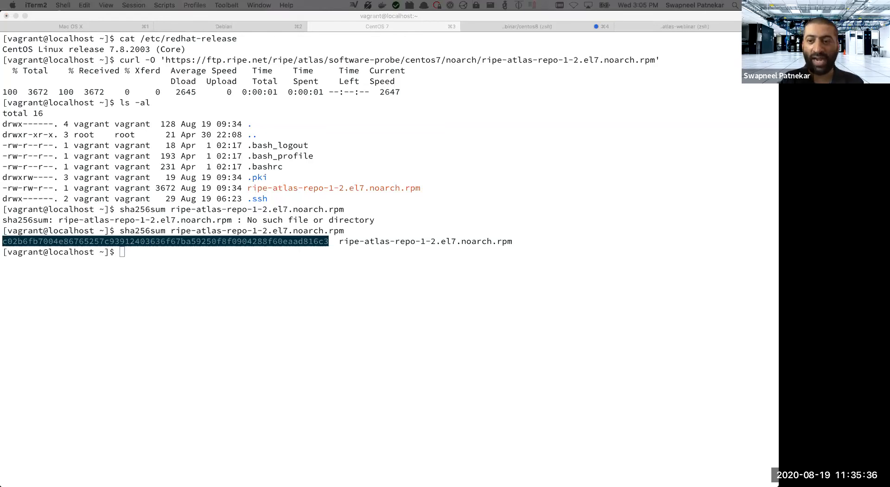
pyautogui.moveTo(408, 330)
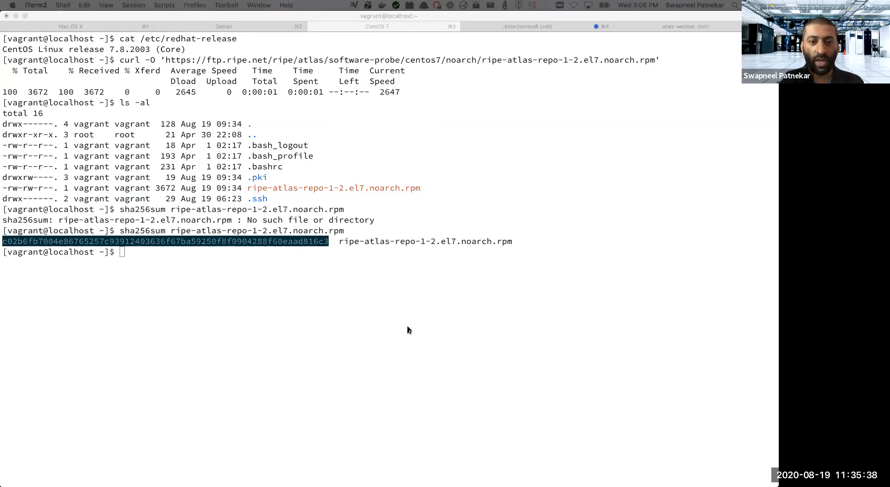
pyautogui.write('yum install ripe-atlas-repo-1-2.el7.noarch.rpm')
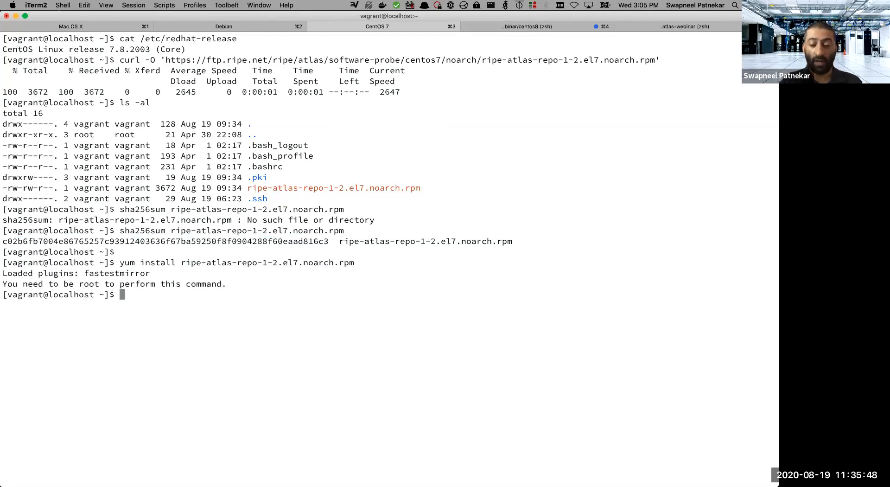
# Install ripe-atlas-repo-1-2.el7.noarch.rpm with sudo yum, answering y
pyautogui.write('sudo yum install ripe-atlas-repo-1-2.el7.noarch.rpm')
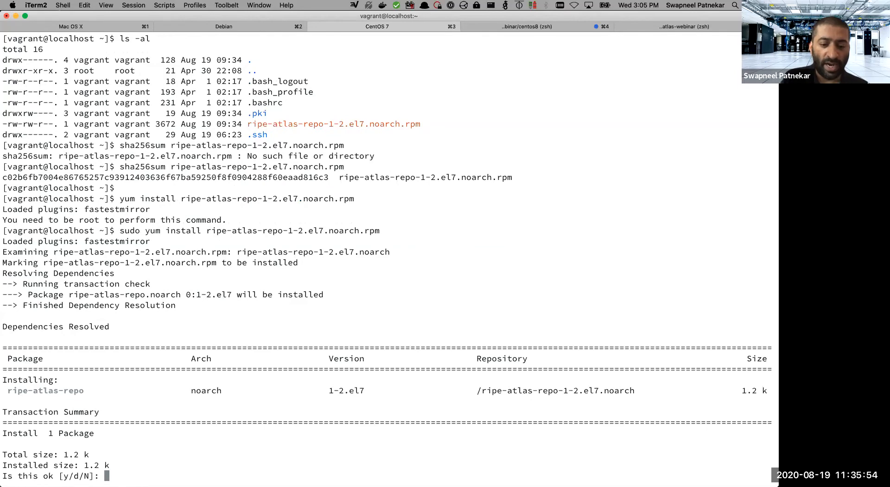
pyautogui.write('y')
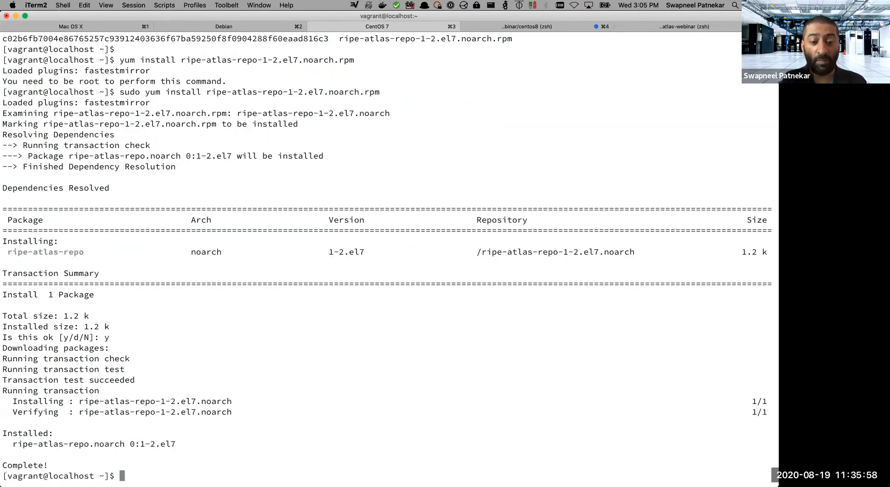
# Display /etc/yum.repos.d/ripe-atlas-probe.repo
pyautogui.write('cat')
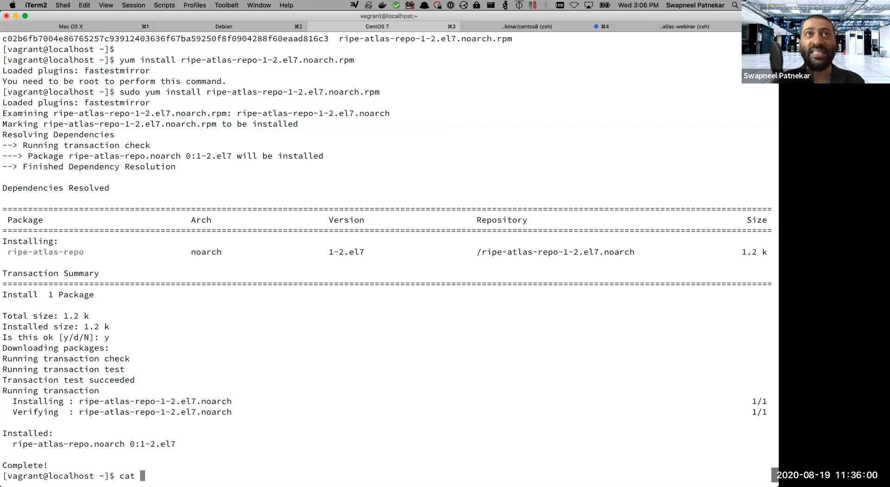
pyautogui.write('/et')
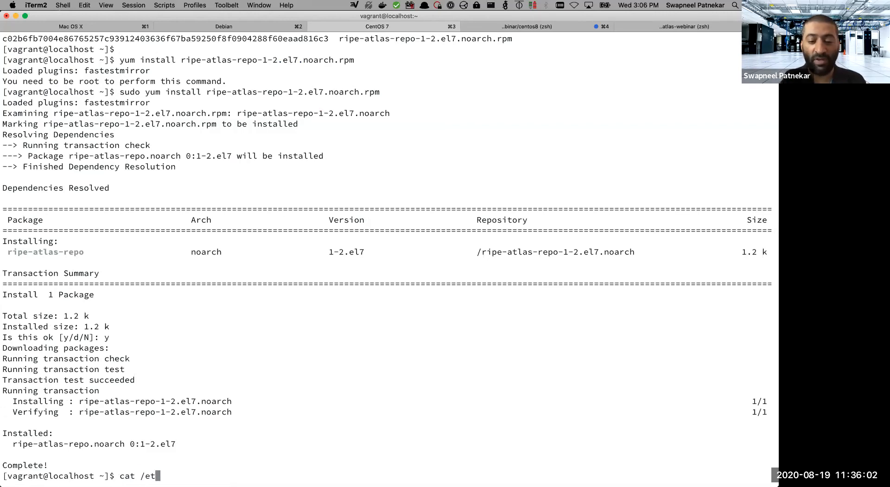
pyautogui.write('c/yum.')
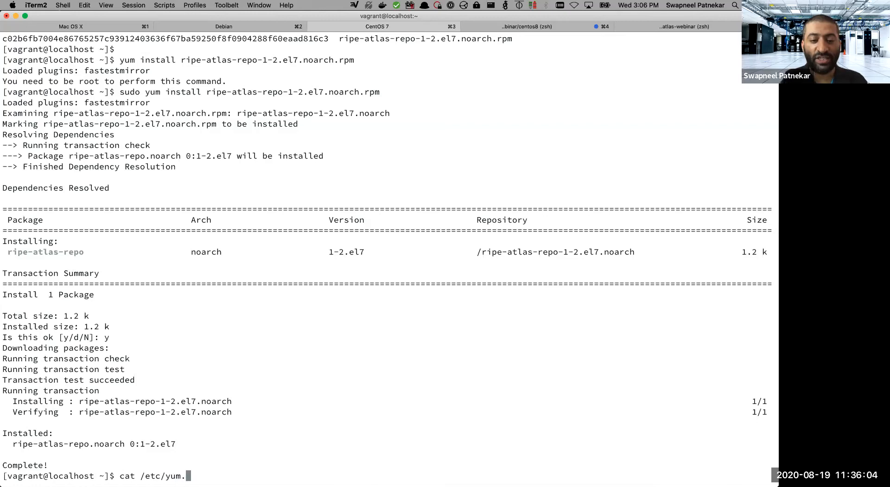
pyautogui.write('repos.d/')
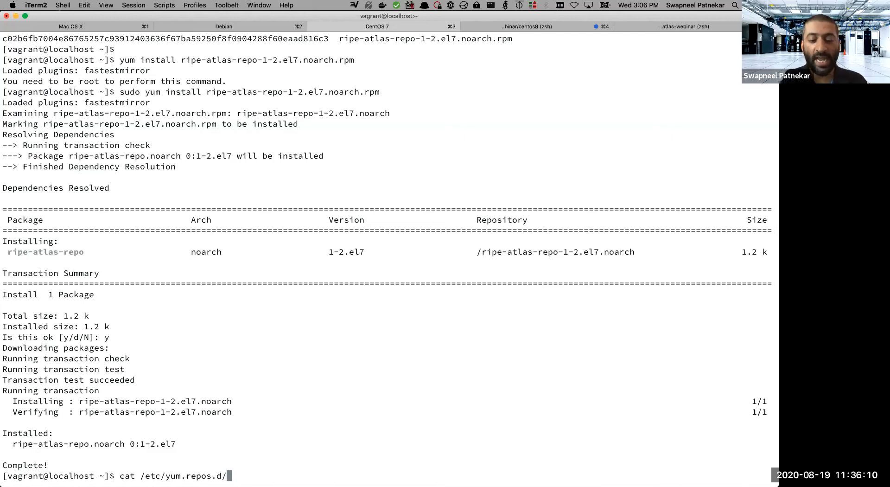
pyautogui.write('ripe-atlas-probe.repo')
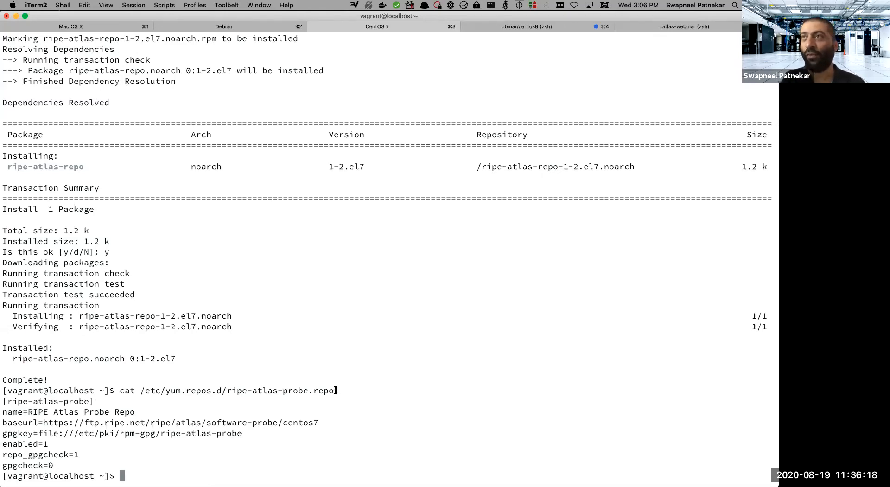
pyautogui.moveTo(590, 388)
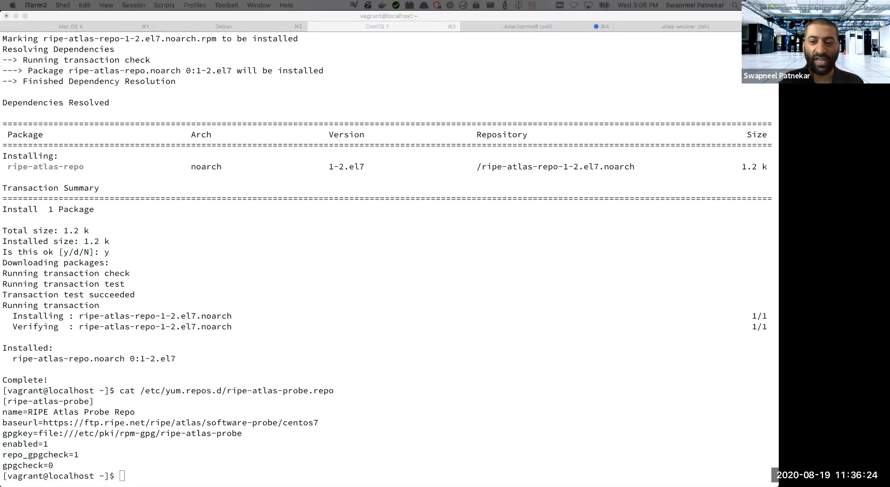
# Run sudo yum install atlasswprobe and answer y to import the RIPE Atlas GPG key
pyautogui.write('yum install atlasswprobe')
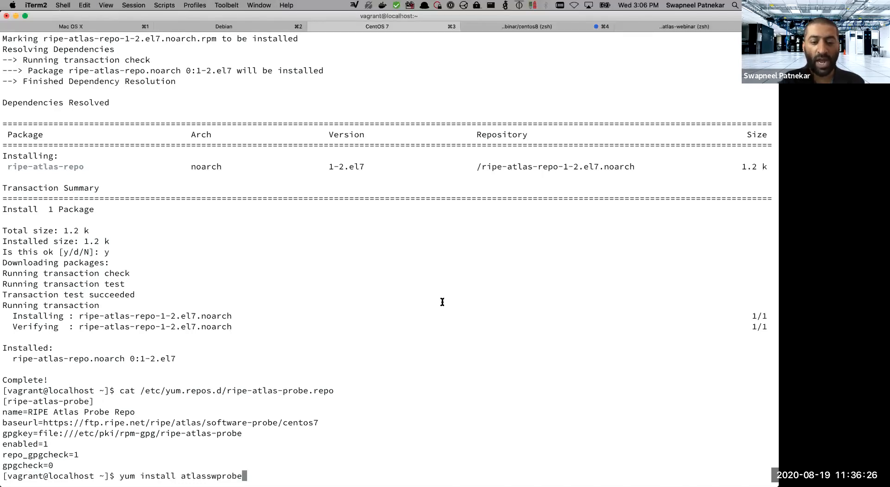
pyautogui.write('sudo')
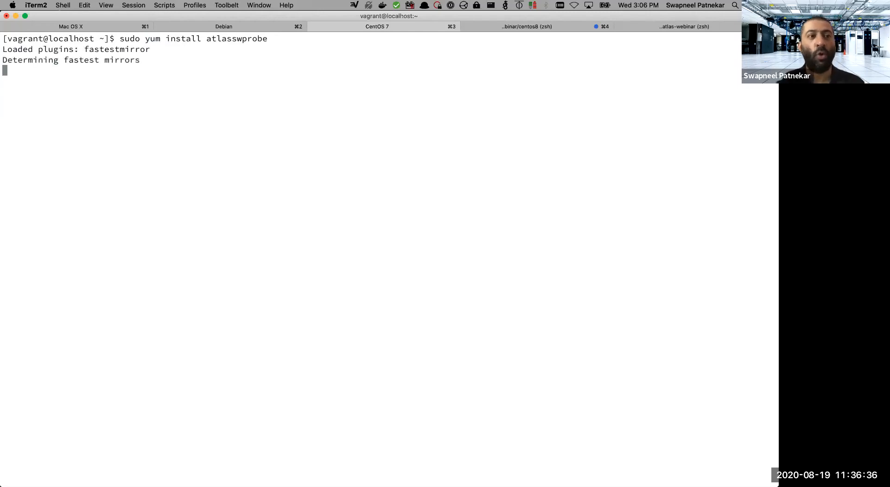
pyautogui.write('y/N]: y')
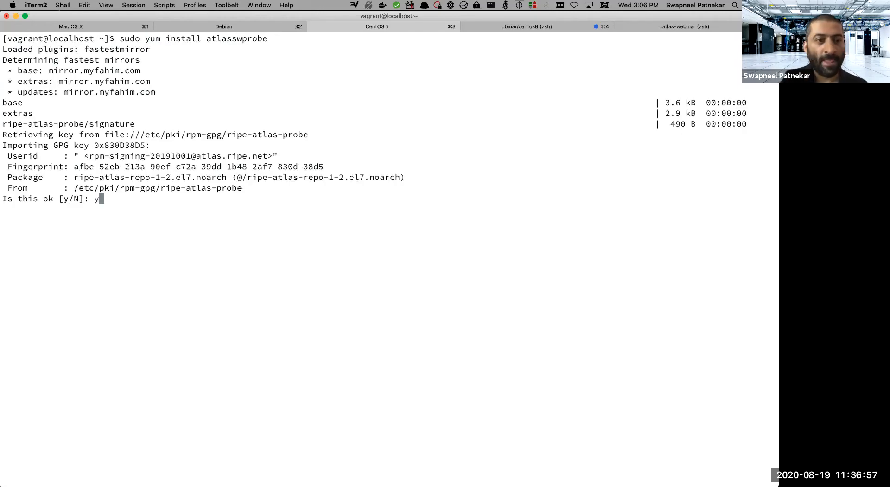
pyautogui.press('Return')
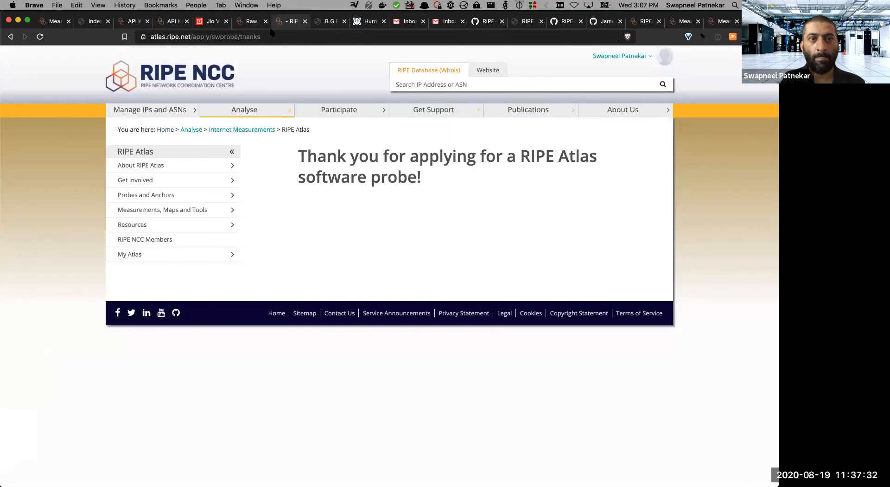
# Reopen the swprobe application form and enter AS number 2418 and city 'Belgau'
pyautogui.click(227, 36)
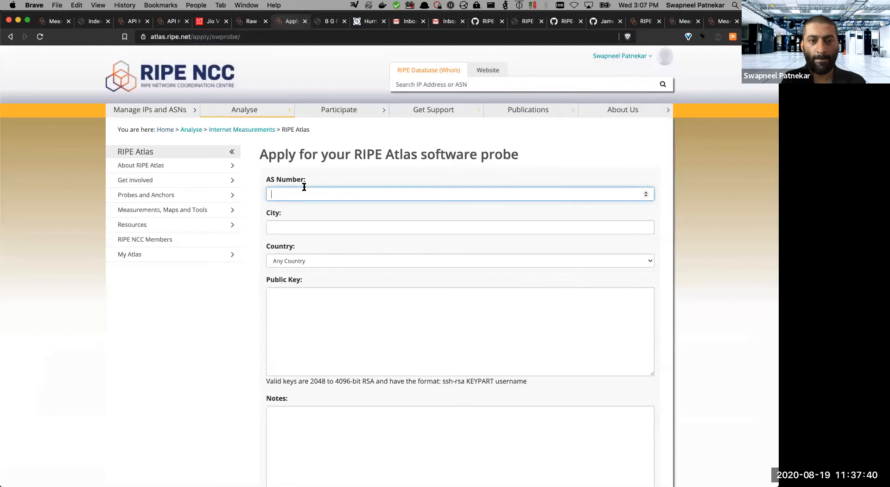
pyautogui.write('2418')
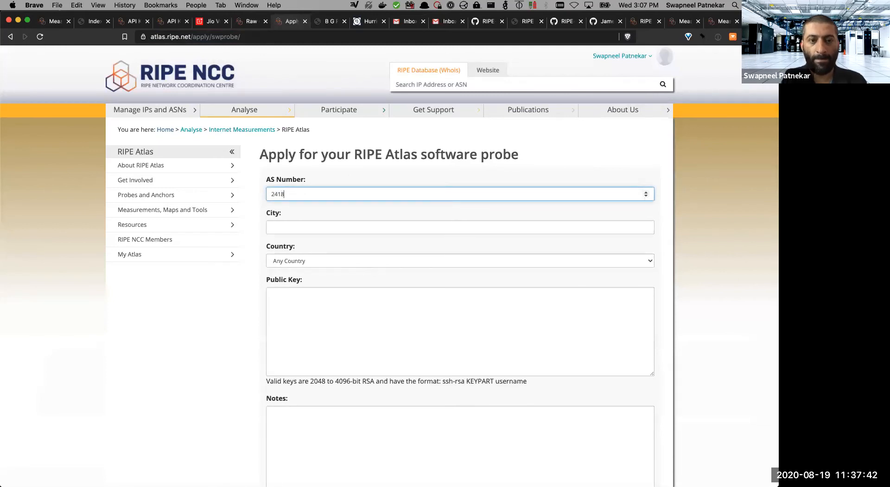
pyautogui.write('Belgau')
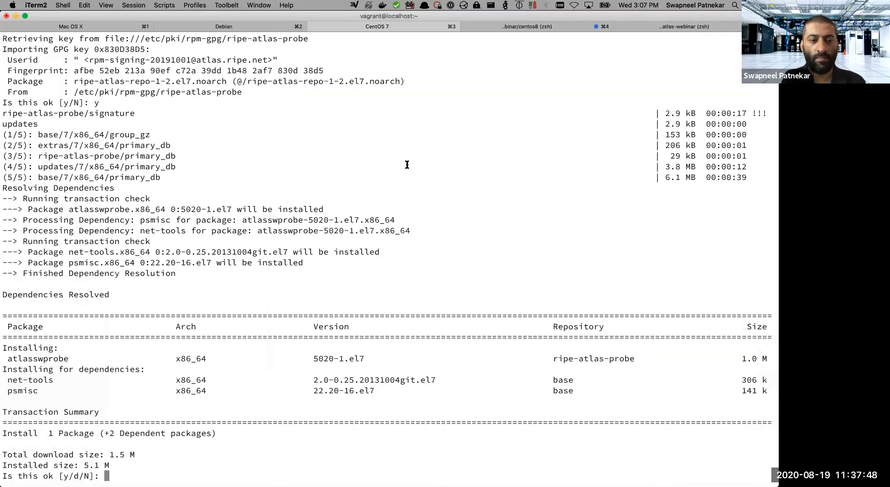
# Answer y to finish the install, then print /var/atlas-probe/etc/probe_key.pub and select the key
pyautogui.write('y')
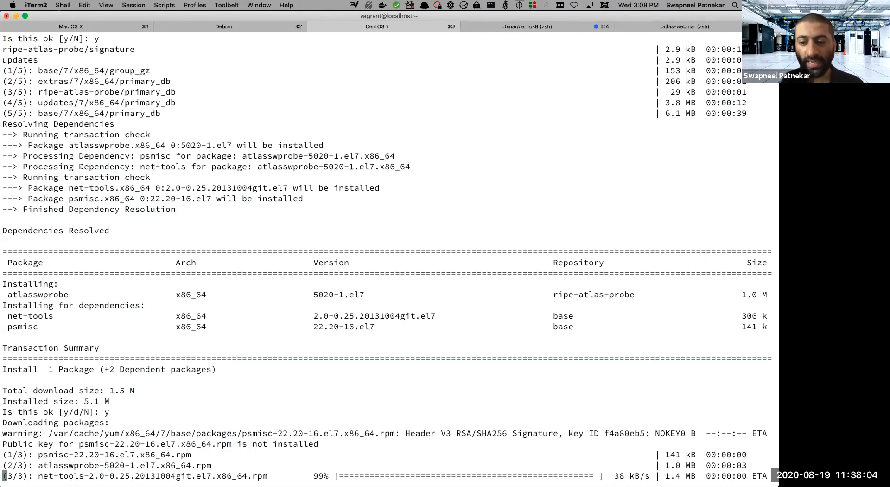
pyautogui.scroll(-3)
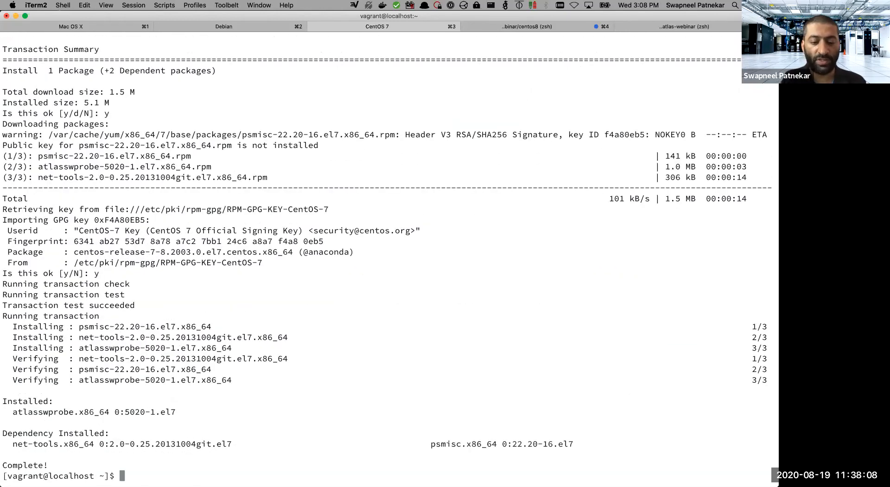
pyautogui.write('cat /var/atlas-probe/etc/probe_key.pub')
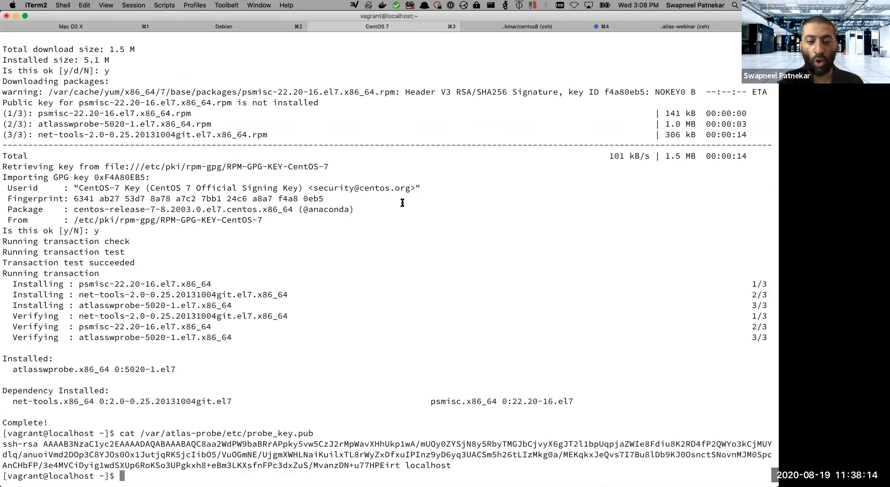
pyautogui.moveTo(111, 454); pyautogui.dragTo(451, 465)
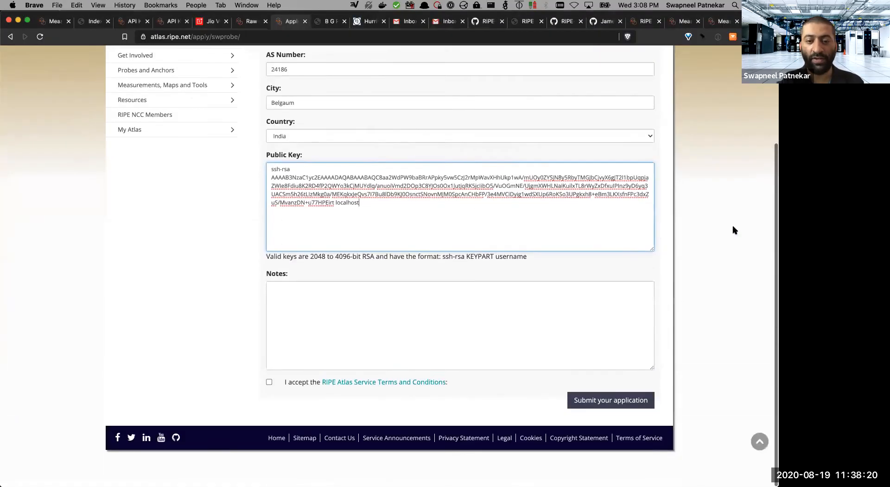
# Accept the Terms and Conditions, submit the application, and go to the mail
pyautogui.click(269, 383)
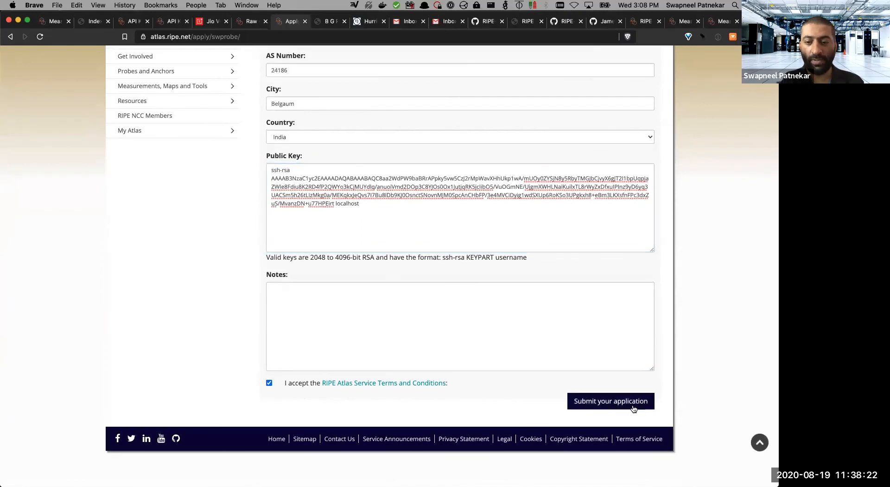
pyautogui.click(610, 400)
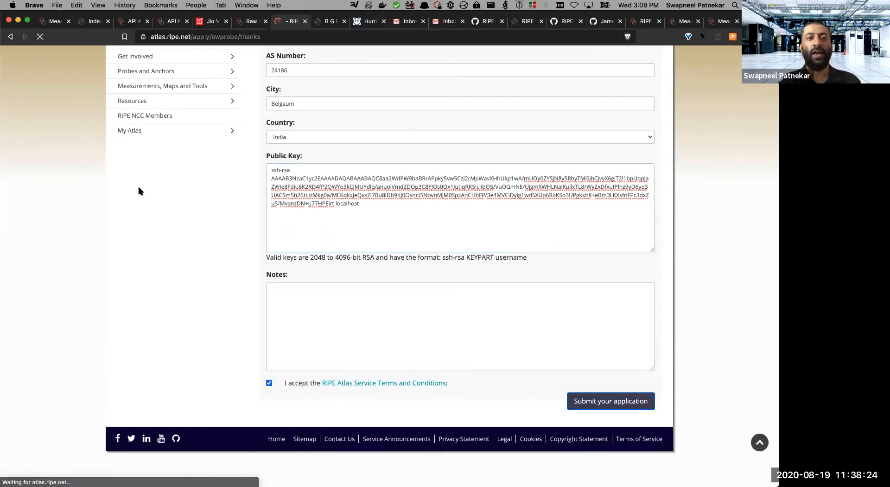
pyautogui.click(610, 400)
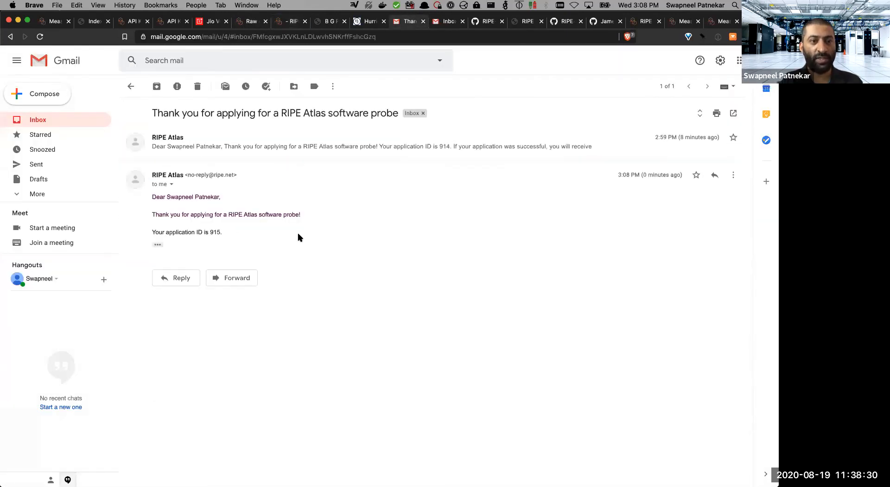
# Return to the Gmail inbox from the ID 915 confirmation, then Cmd+Tab back to iTerm2
pyautogui.click(157, 243)
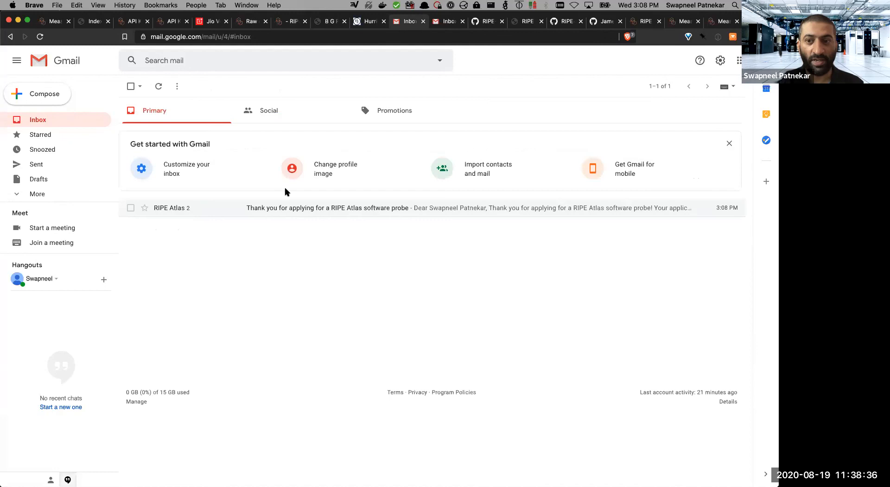
pyautogui.moveTo(213, 237)
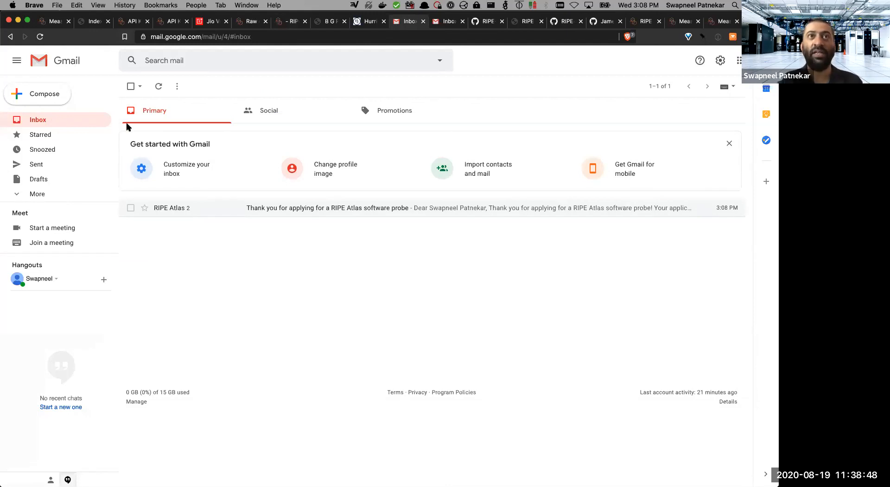
pyautogui.press('cmd+tab')
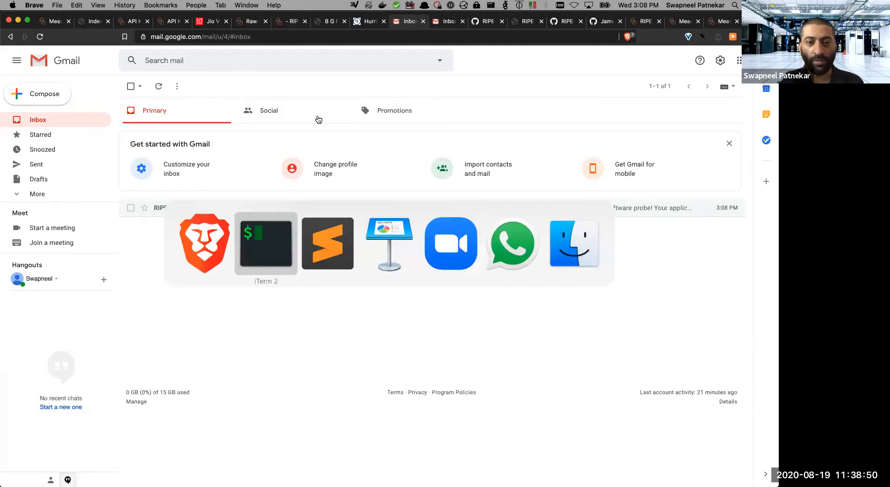